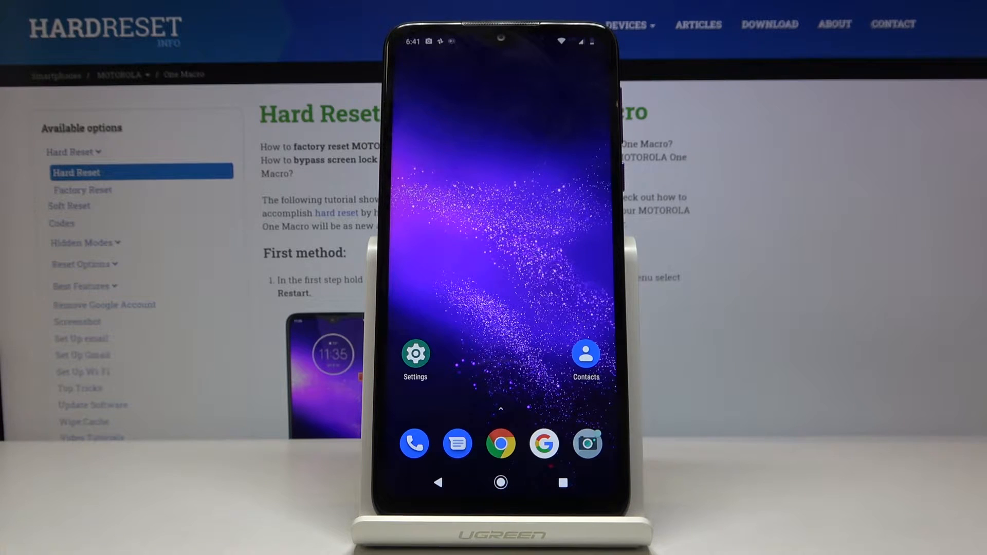
# Step: Launch the Phone dialer and bring up its Settings list via the three-dot menu
pyautogui.click(415, 444)
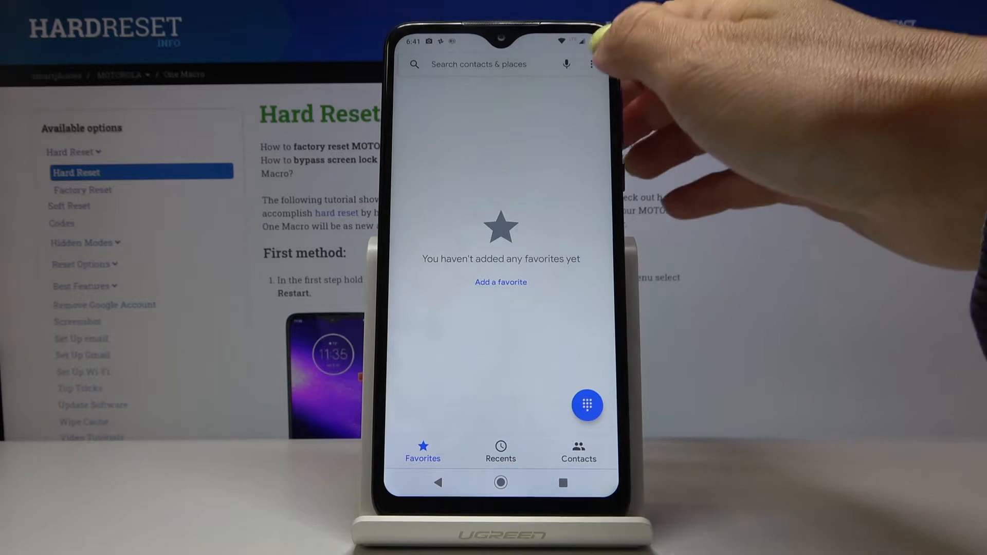
pyautogui.click(588, 64)
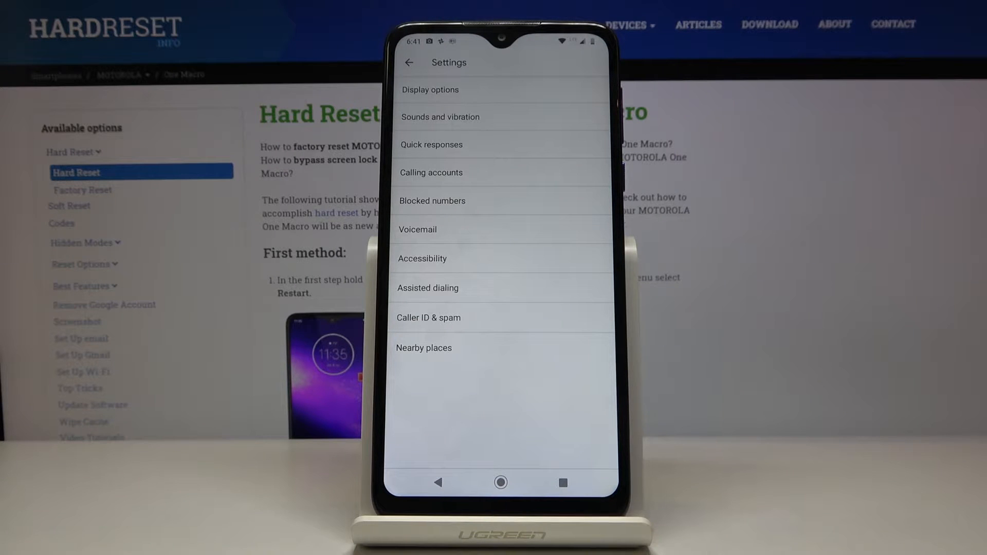
# Step: Navigate Calling accounts > Virgin mobile > Additional settings, showing Call waiting off
pyautogui.click(432, 173)
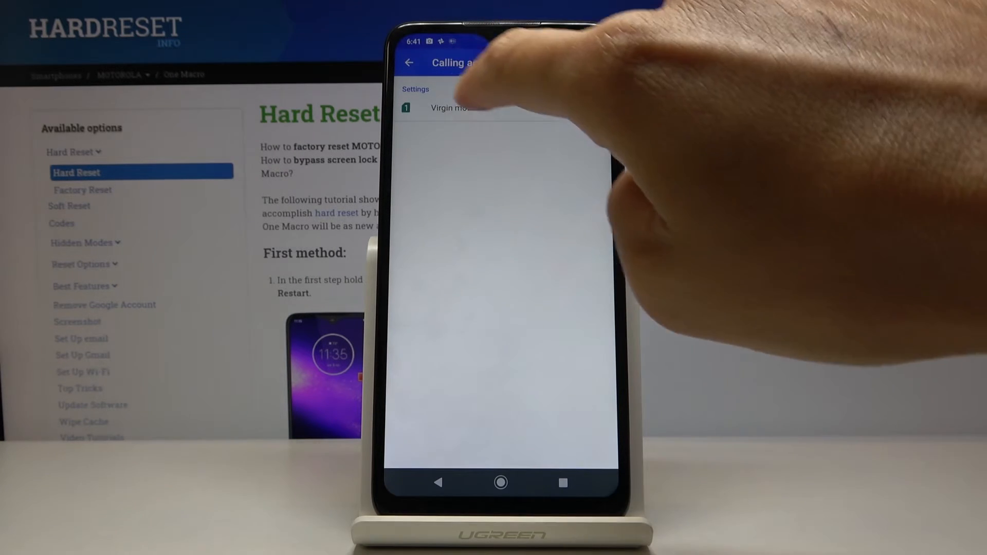
pyautogui.click(450, 109)
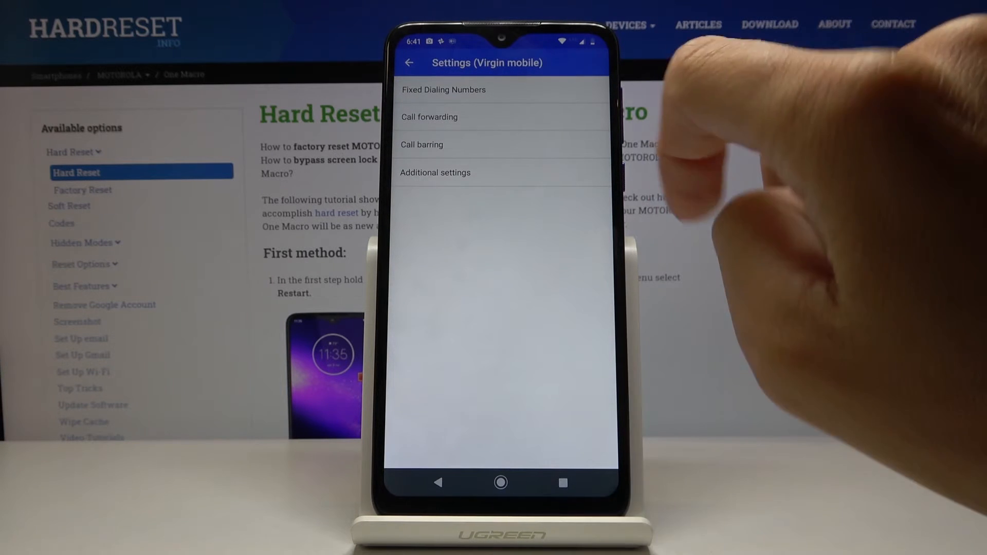
pyautogui.click(435, 173)
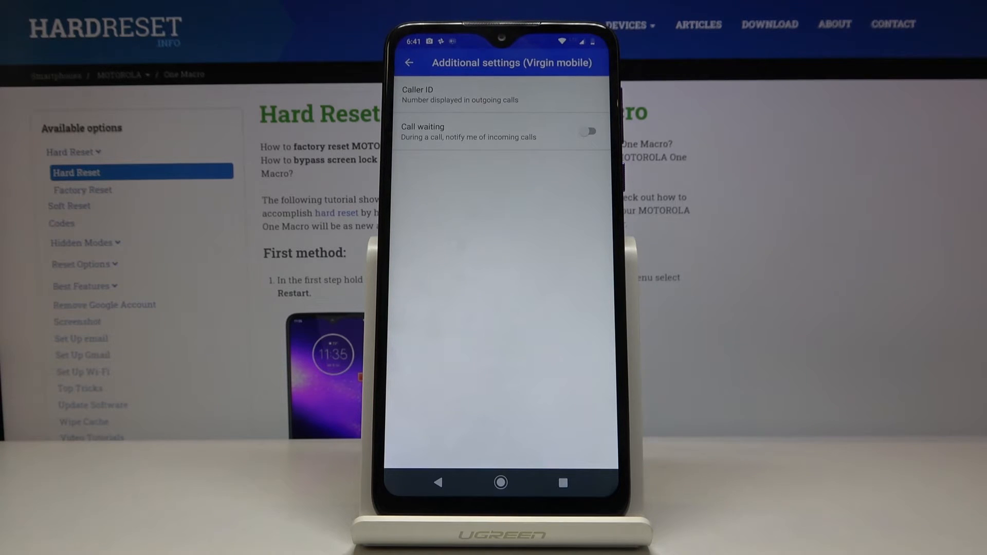
# Step: Switch the Call waiting toggle on for the Virgin mobile SIM
pyautogui.click(587, 132)
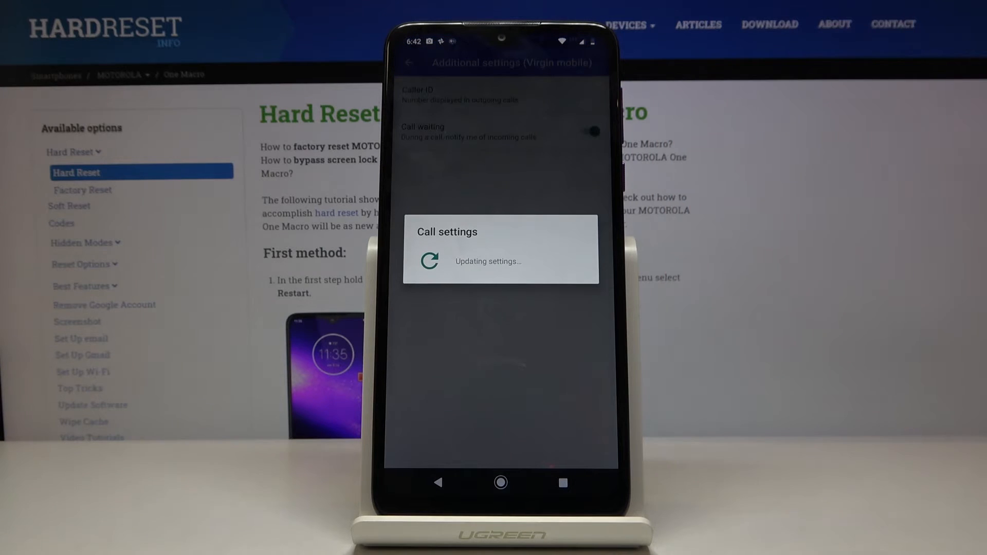
pyautogui.click(592, 131)
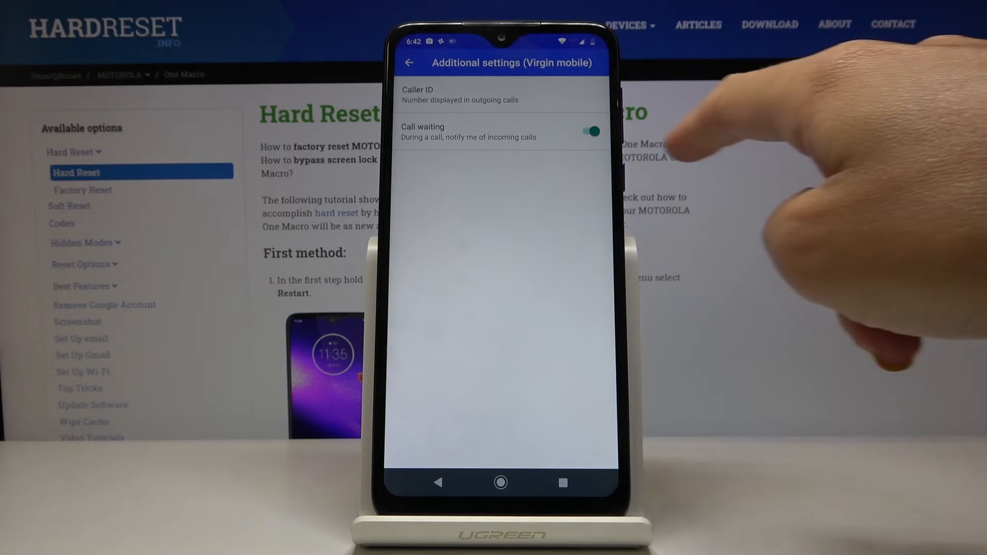
# Step: Switch Call waiting back off, then return to the home screen
pyautogui.click(593, 131)
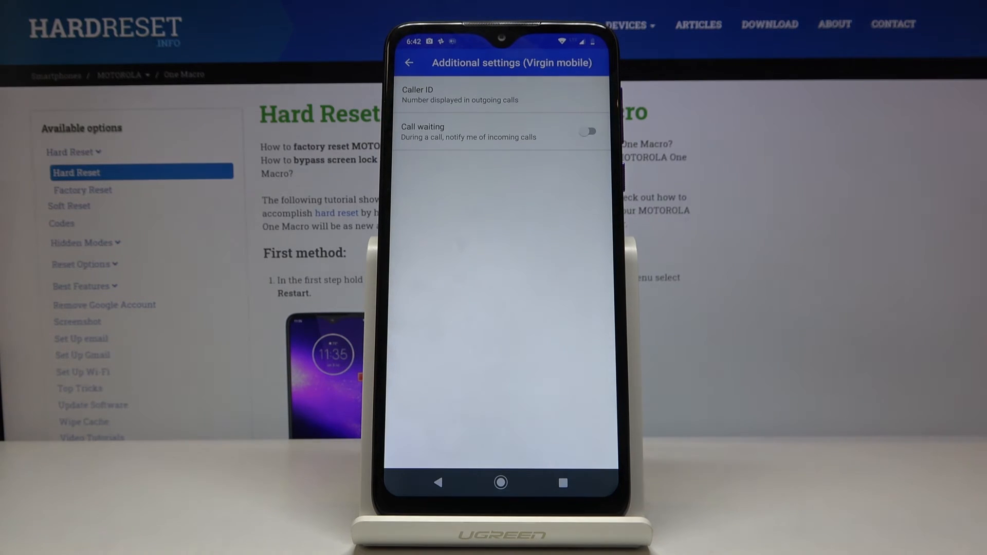
pyautogui.click(501, 484)
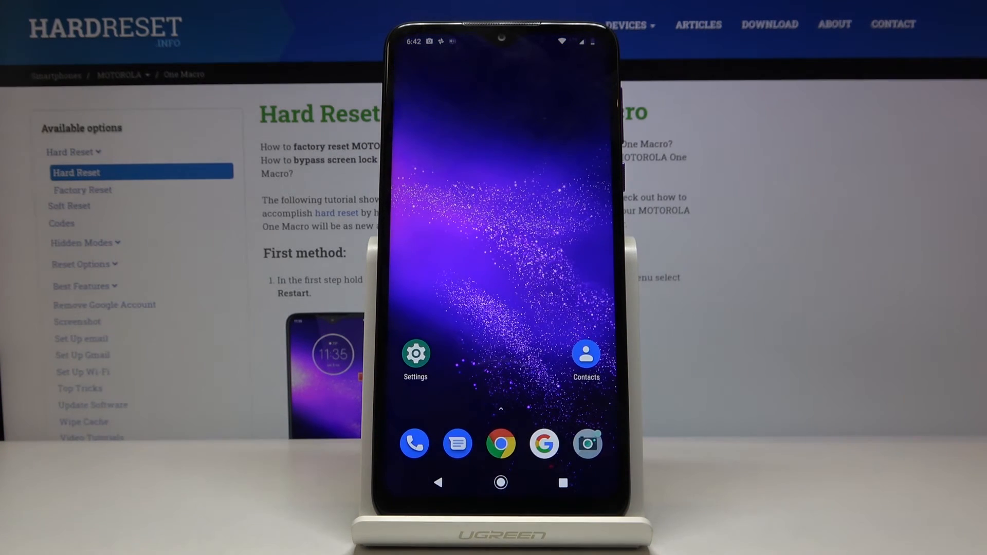